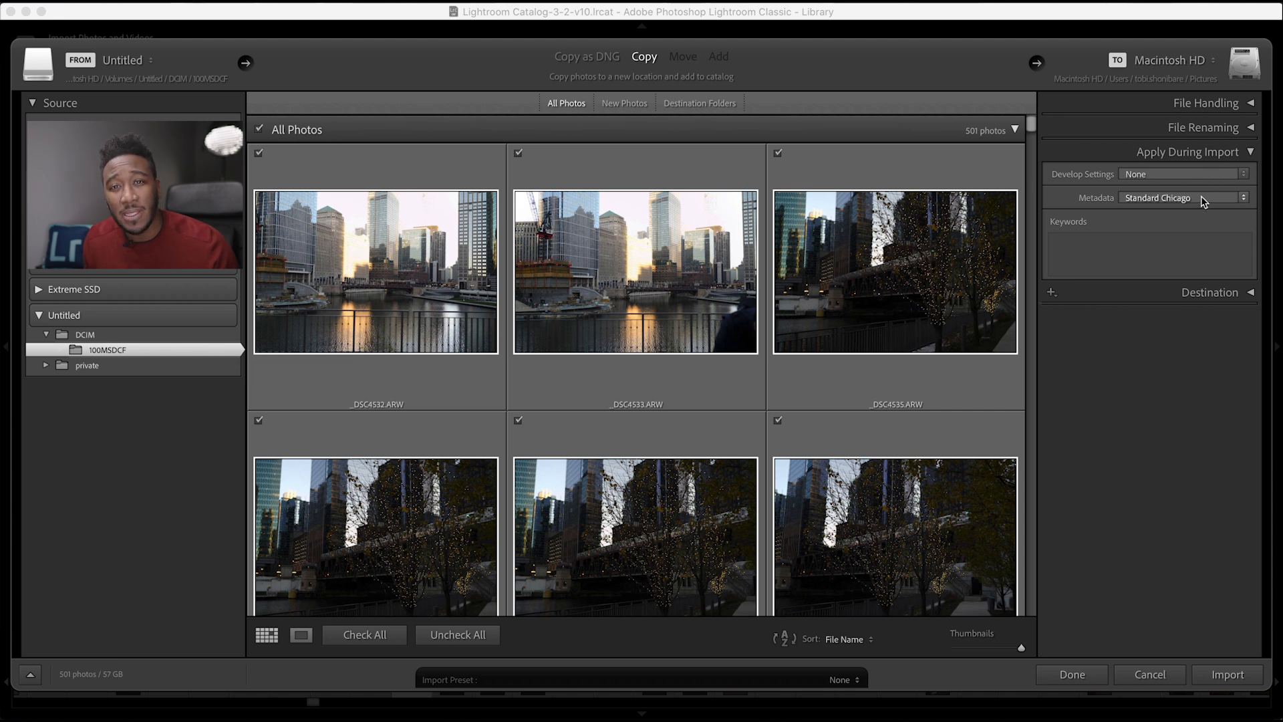
{"action": "mouse_move", "coordinate": [1190, 242]}
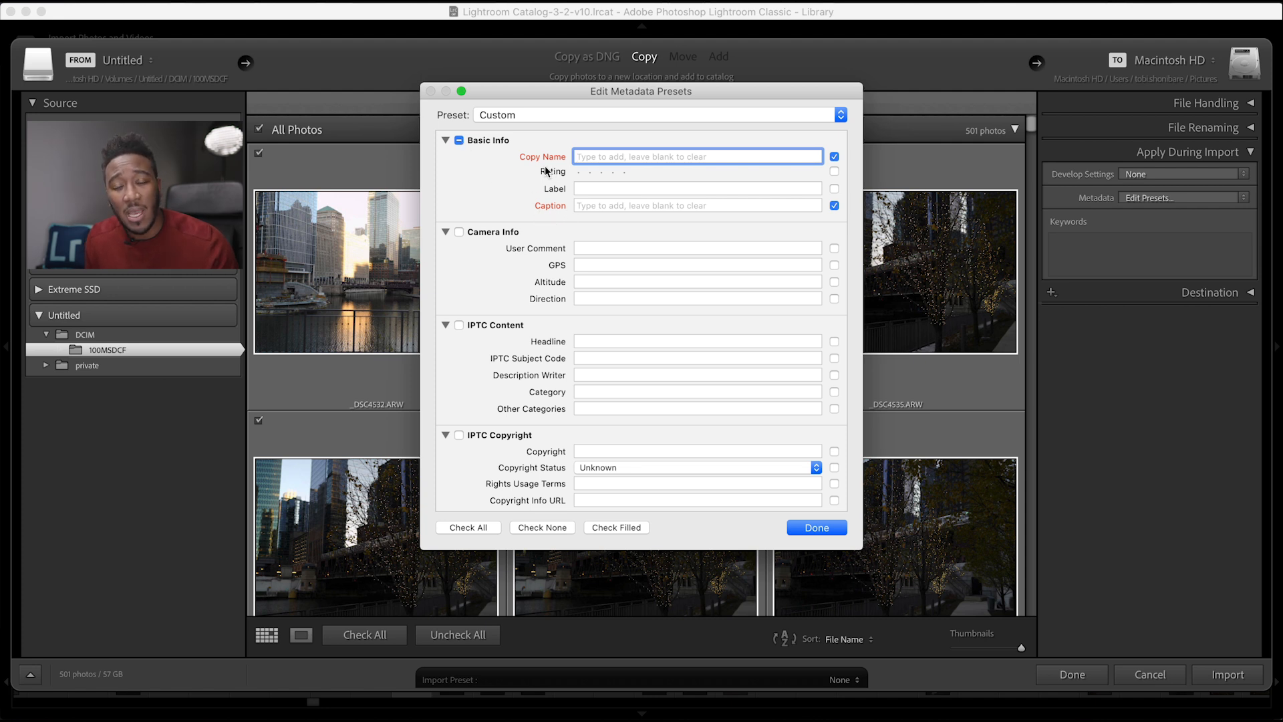
Start entering 'Chi Town' as the copy name in the new metadata preset
{"action": "type", "text": "Ch"}
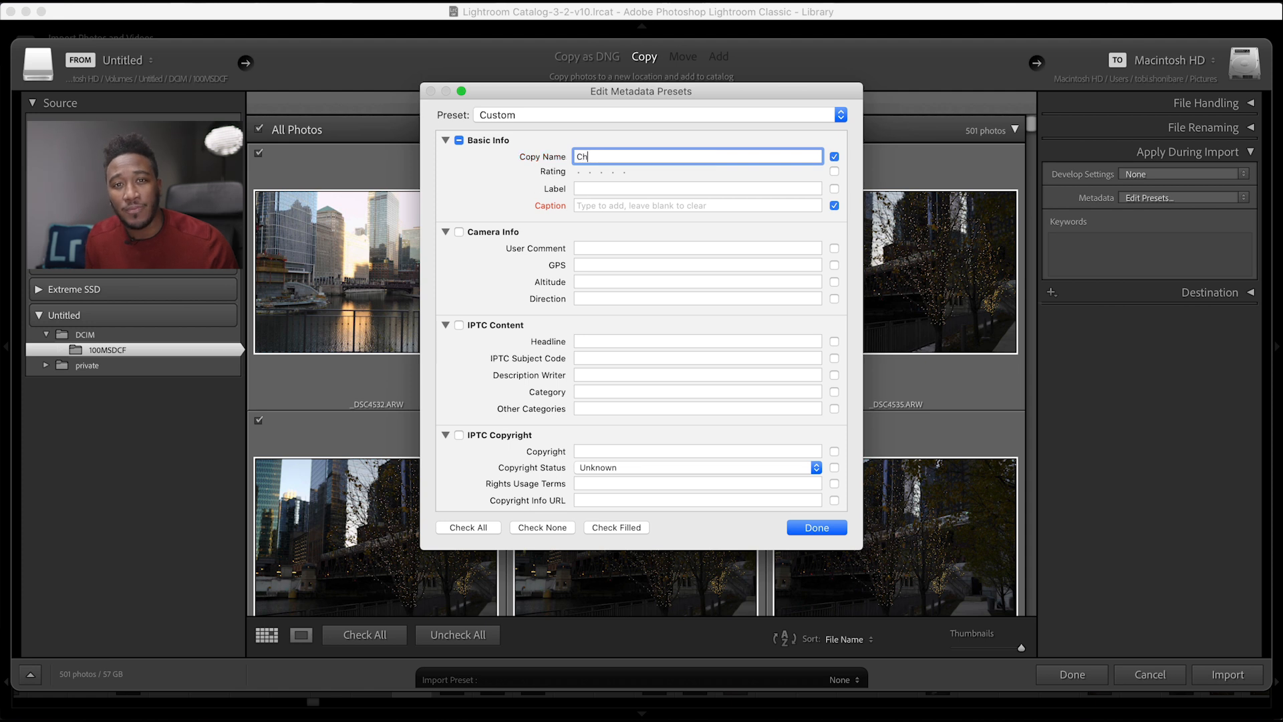
{"action": "scroll", "scroll_direction": "down", "scroll_amount": 3}
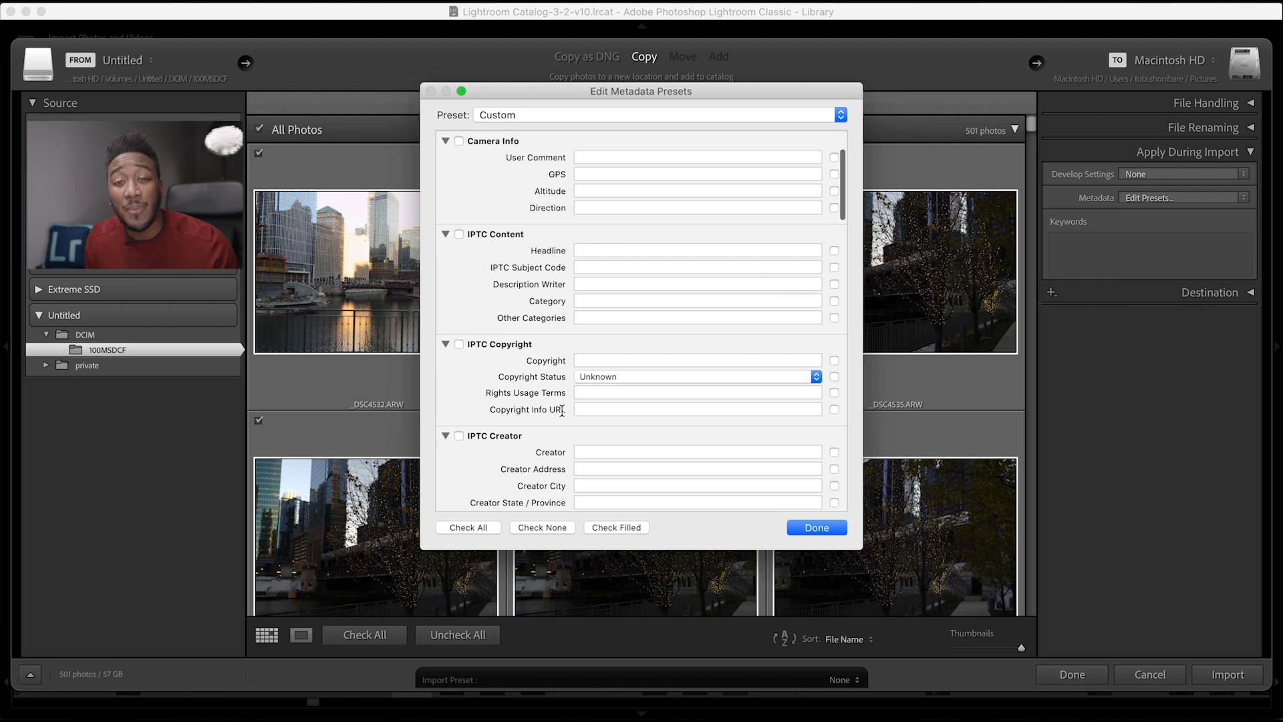
Enter the keyword 'cityscape' in the preset's Keywords section
{"action": "scroll", "scroll_direction": "down", "scroll_amount": 3}
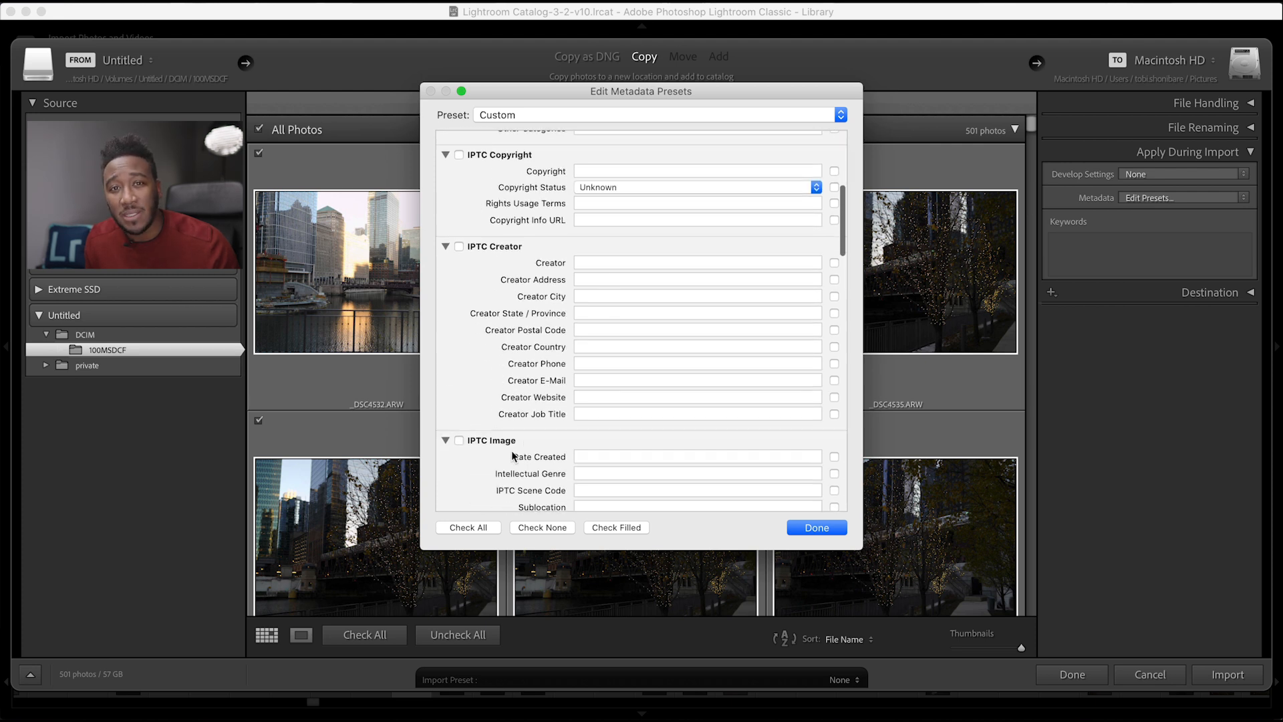
{"action": "scroll", "scroll_direction": "down", "scroll_amount": 3}
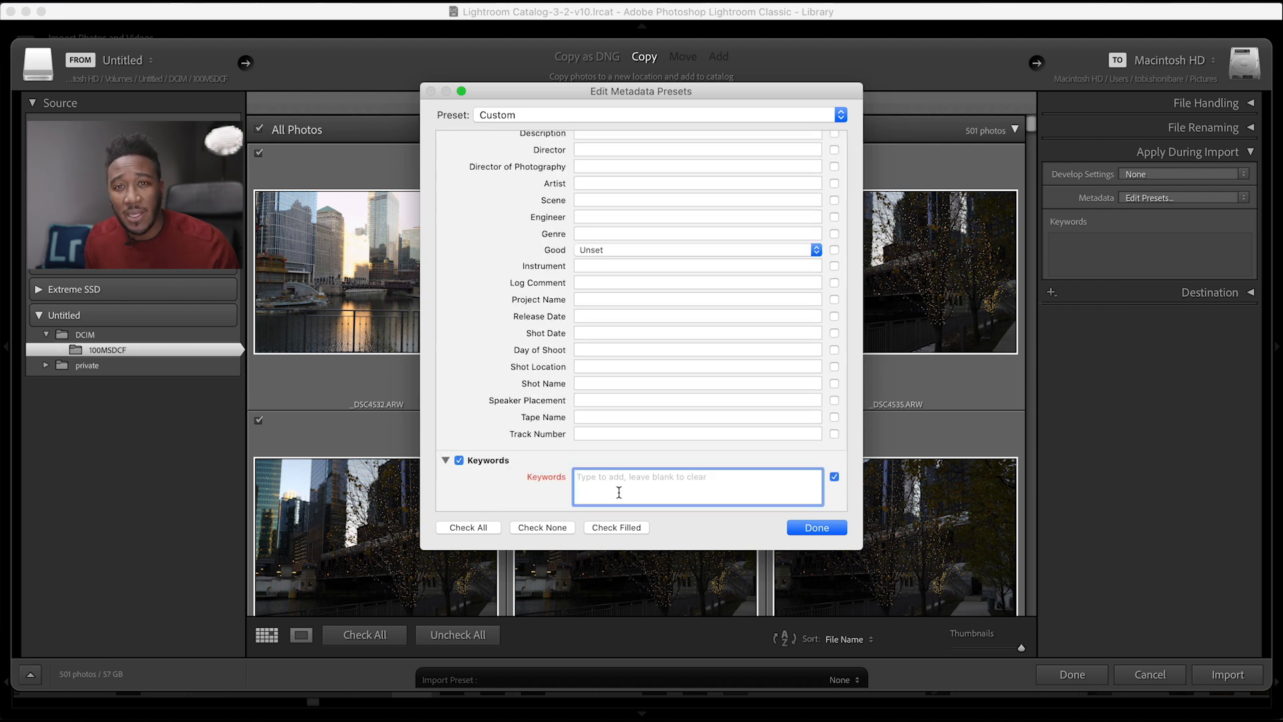
{"action": "type", "text": "city"}
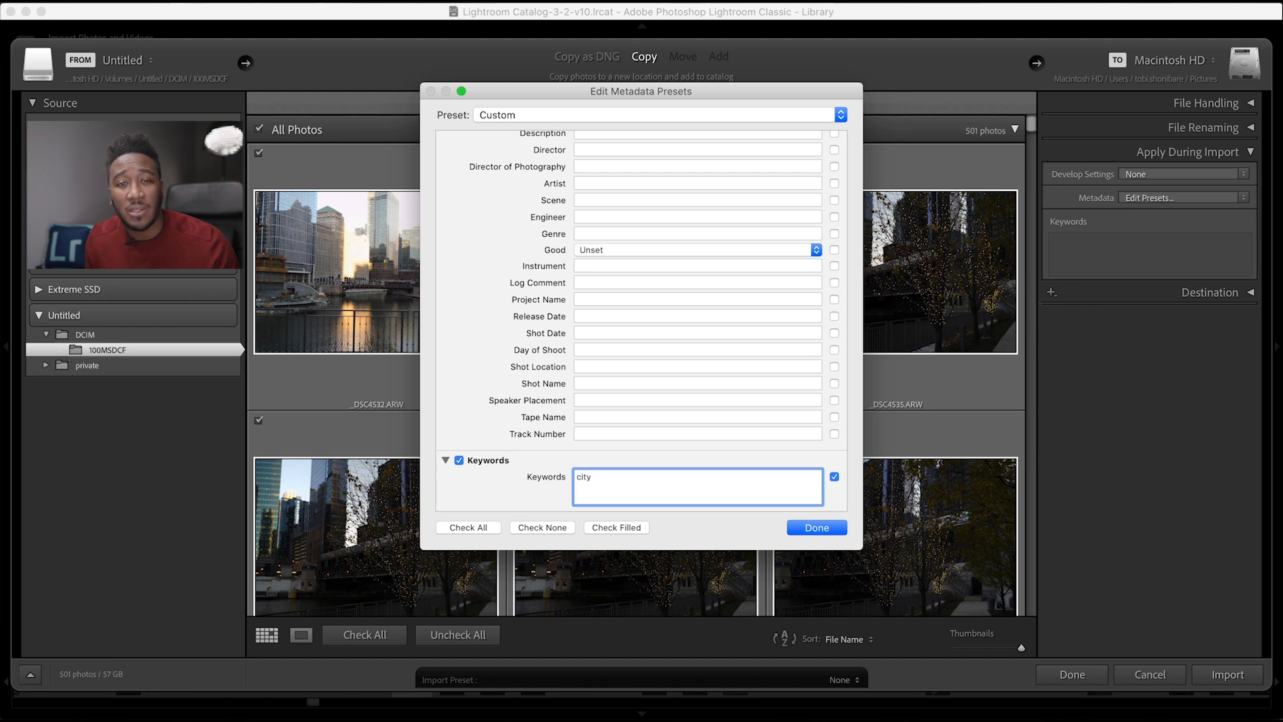
{"action": "type", "text": "scap"}
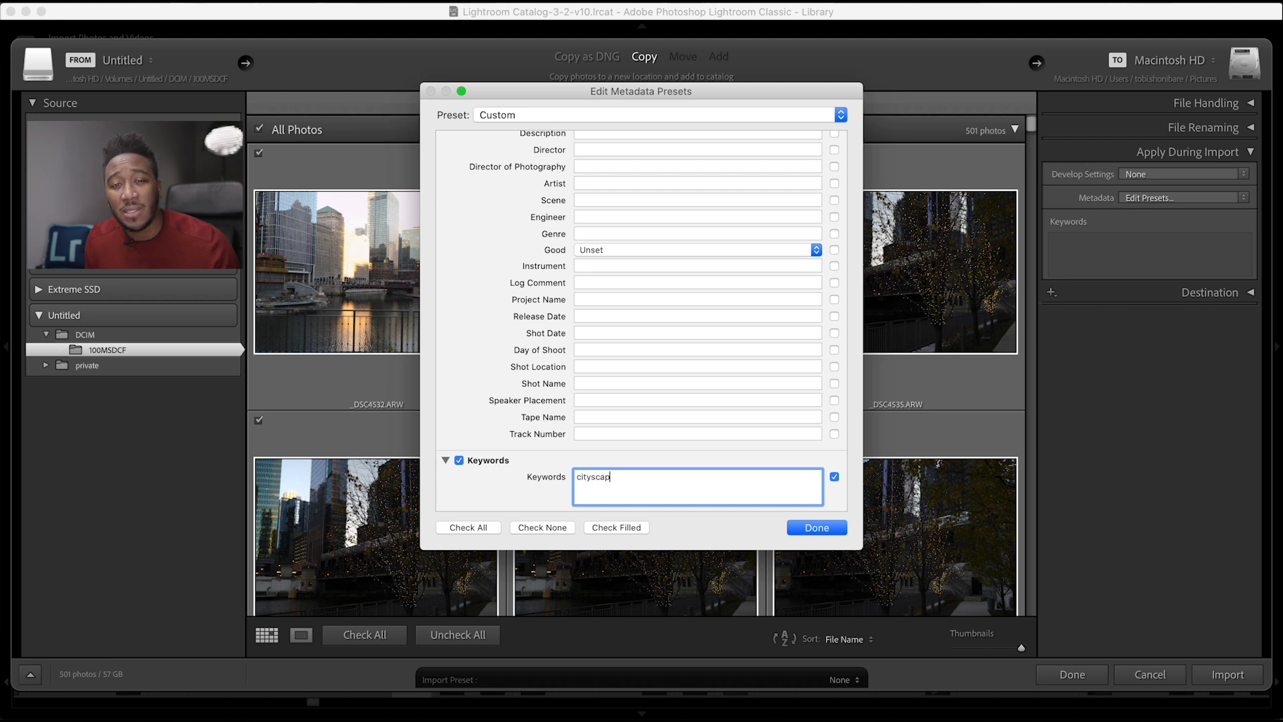
{"action": "type", "text": "e"}
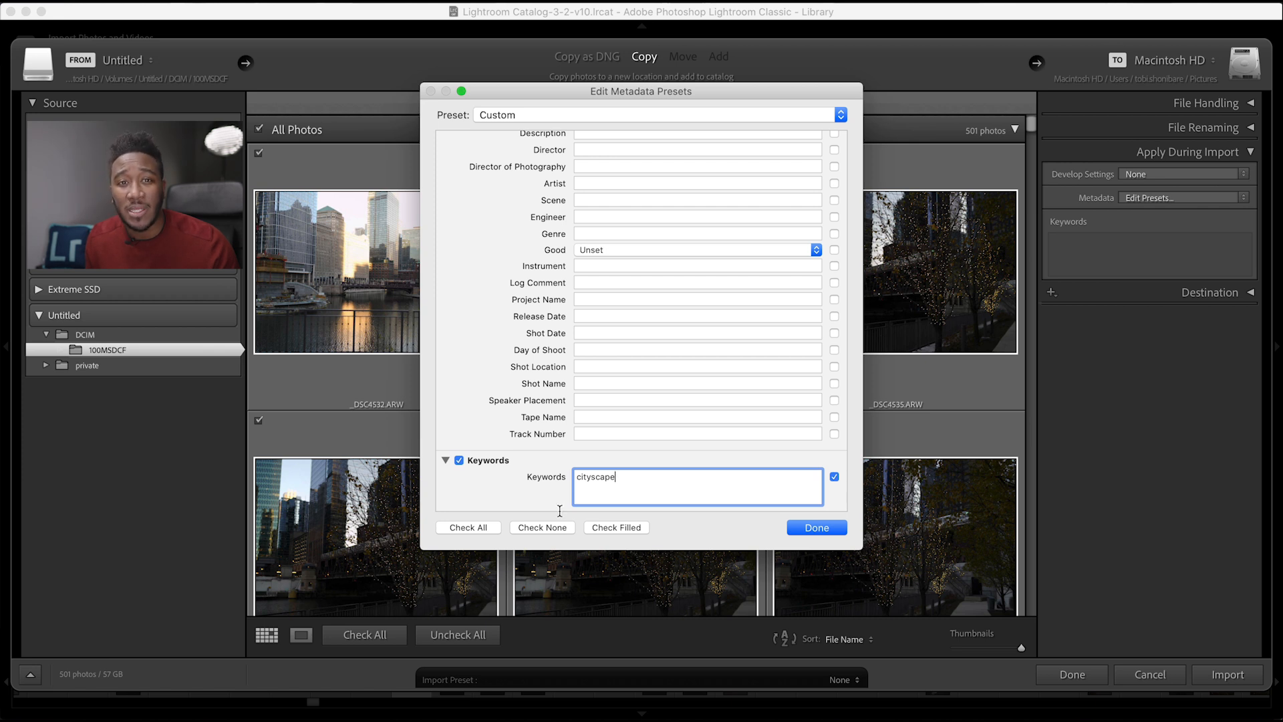
{"action": "mouse_move", "coordinate": [483, 550]}
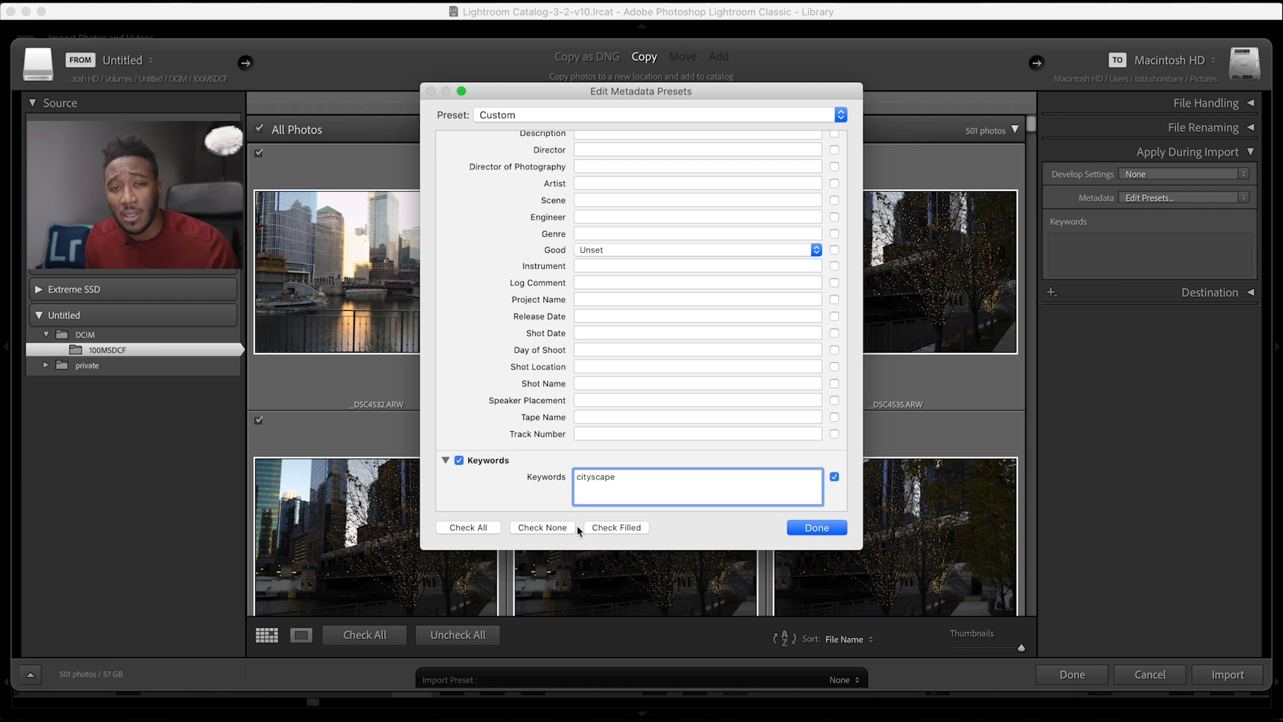
{"action": "mouse_move", "coordinate": [559, 535]}
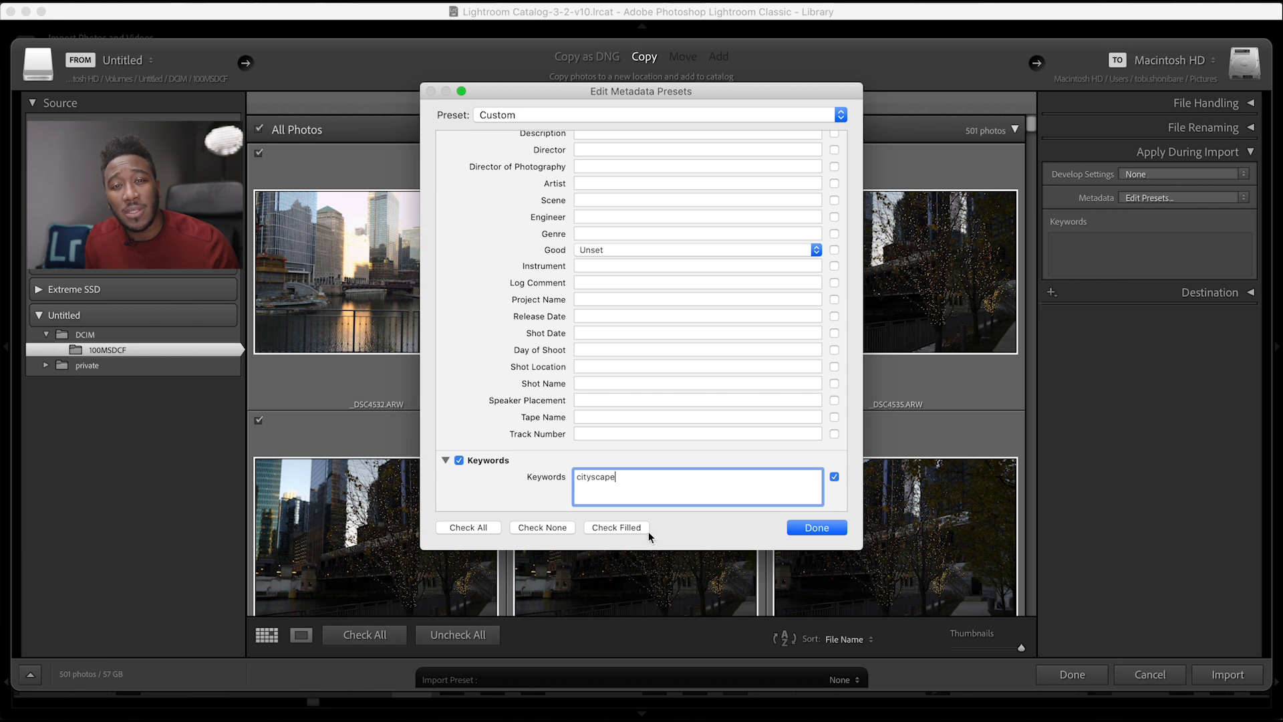
{"action": "mouse_move", "coordinate": [604, 546]}
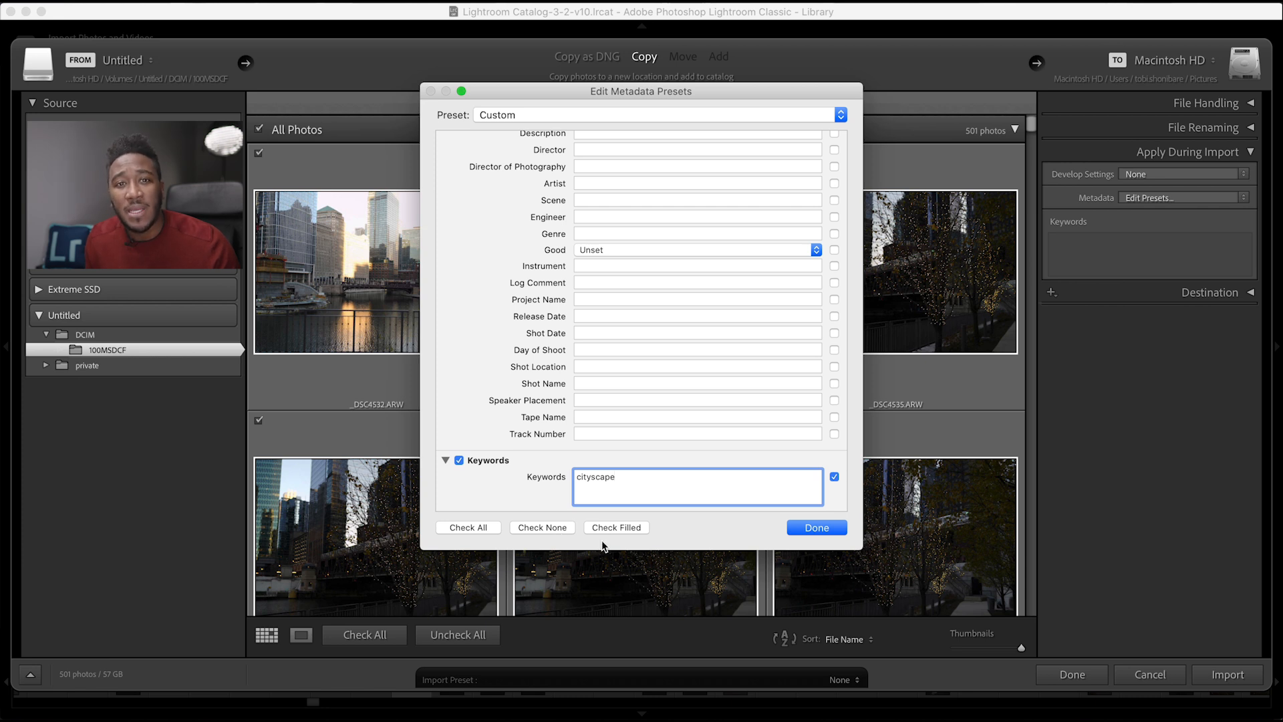
Set the preset's caption to 'Chi Town Seasons 2020' in Basic Info
{"action": "scroll", "scroll_direction": "down", "scroll_amount": 3}
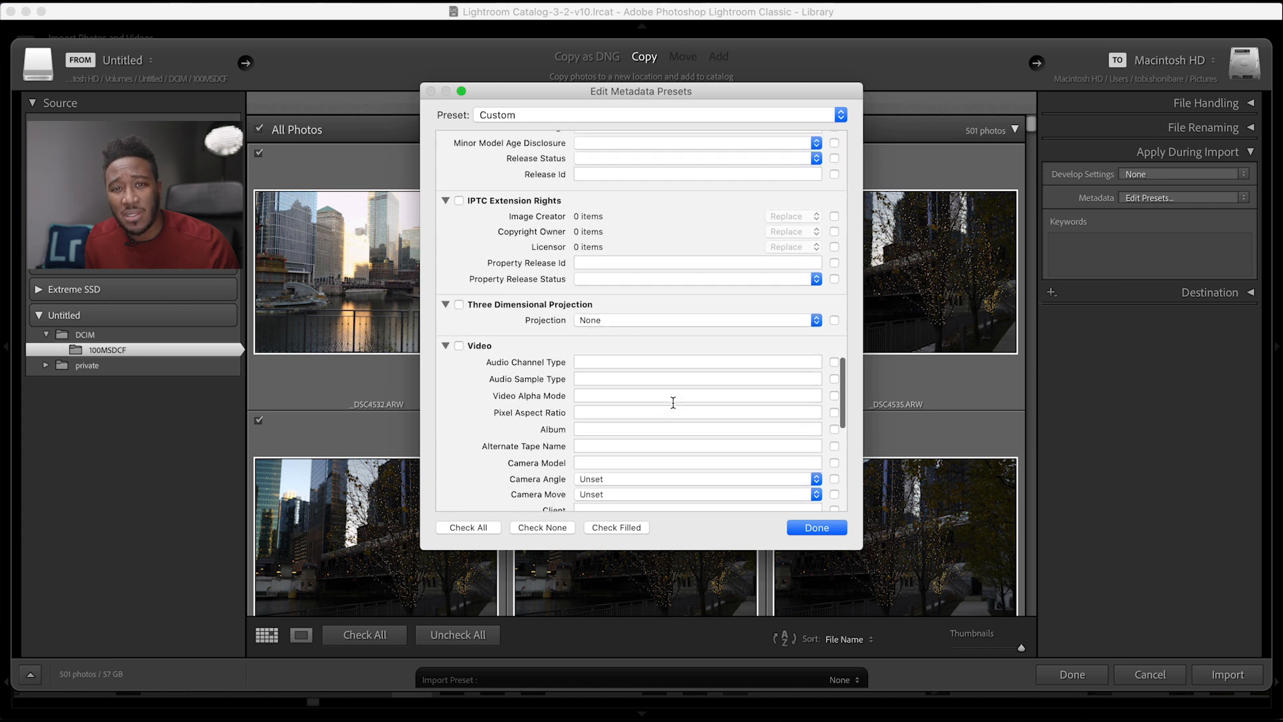
{"action": "scroll", "scroll_direction": "up", "scroll_amount": 3}
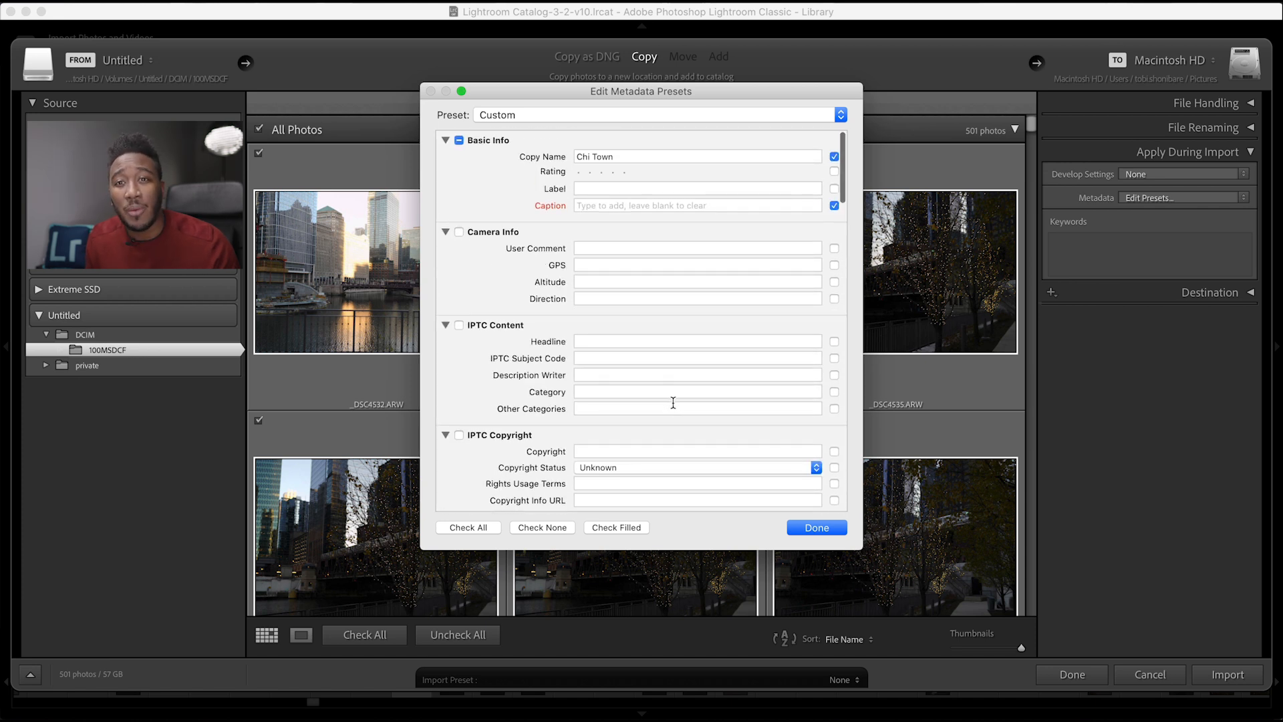
{"action": "left_click", "coordinate": [696, 205]}
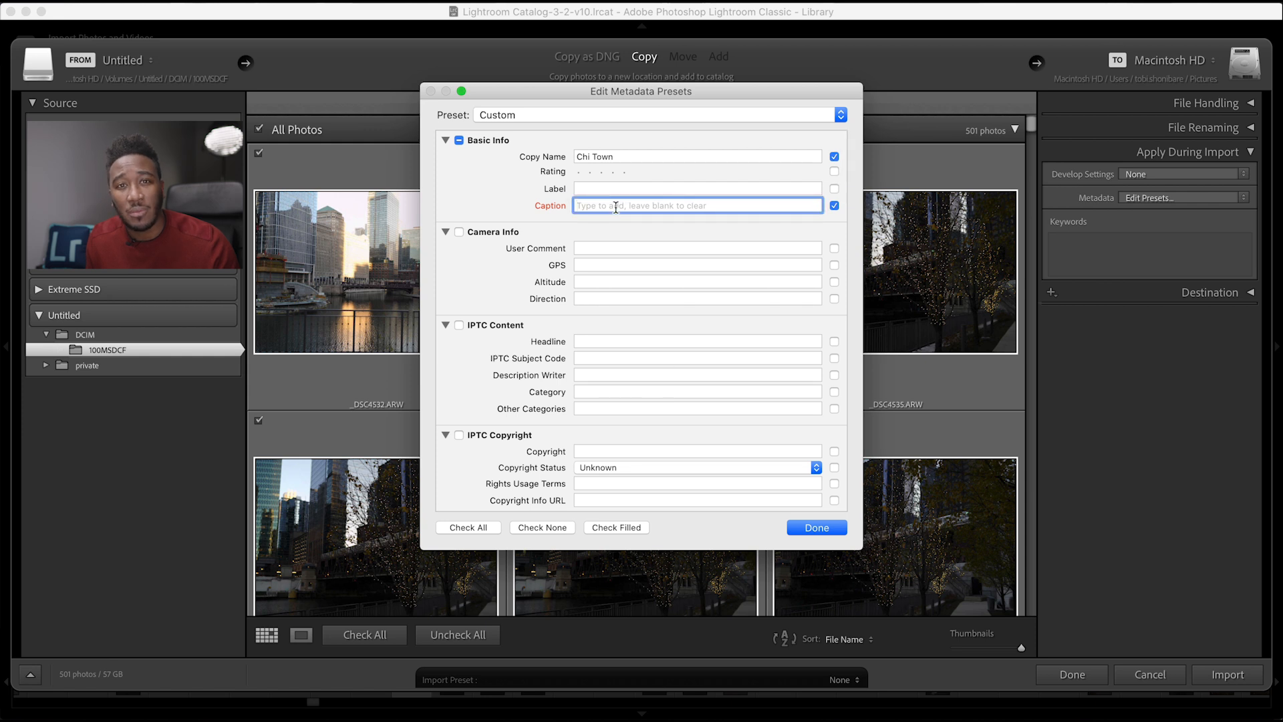
{"action": "type", "text": "Chi Town Sea"}
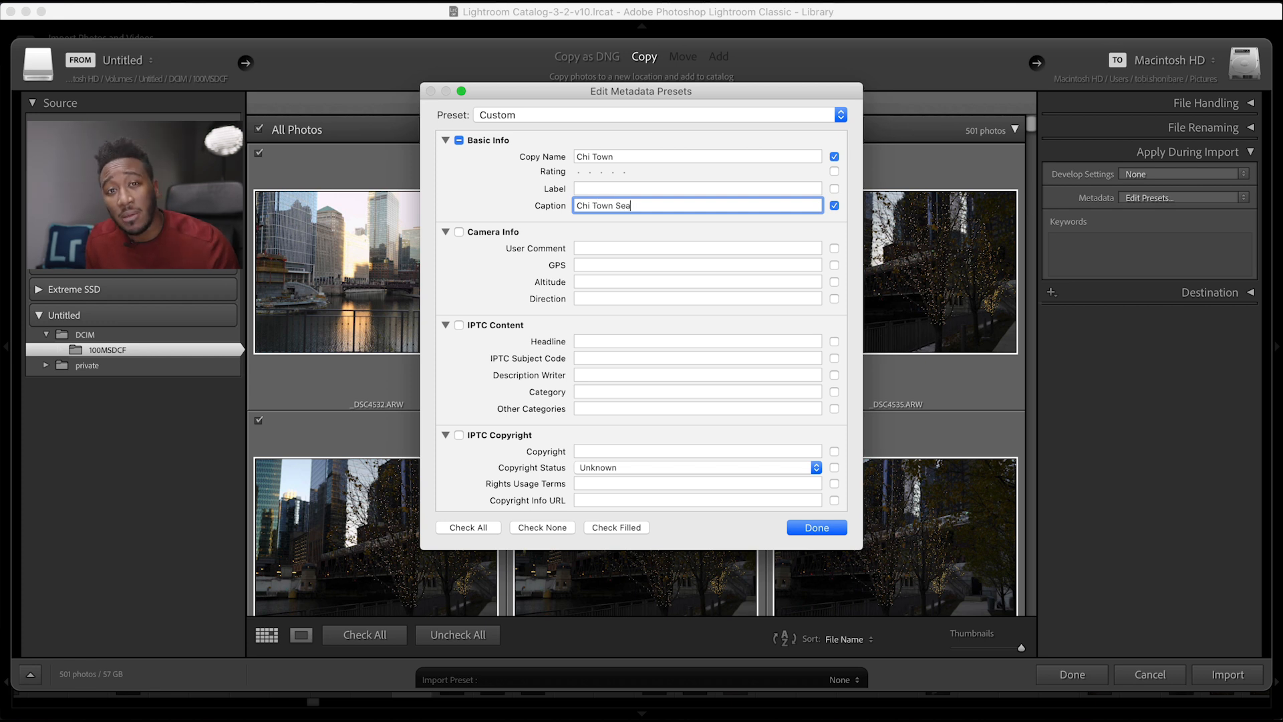
{"action": "type", "text": "sons"}
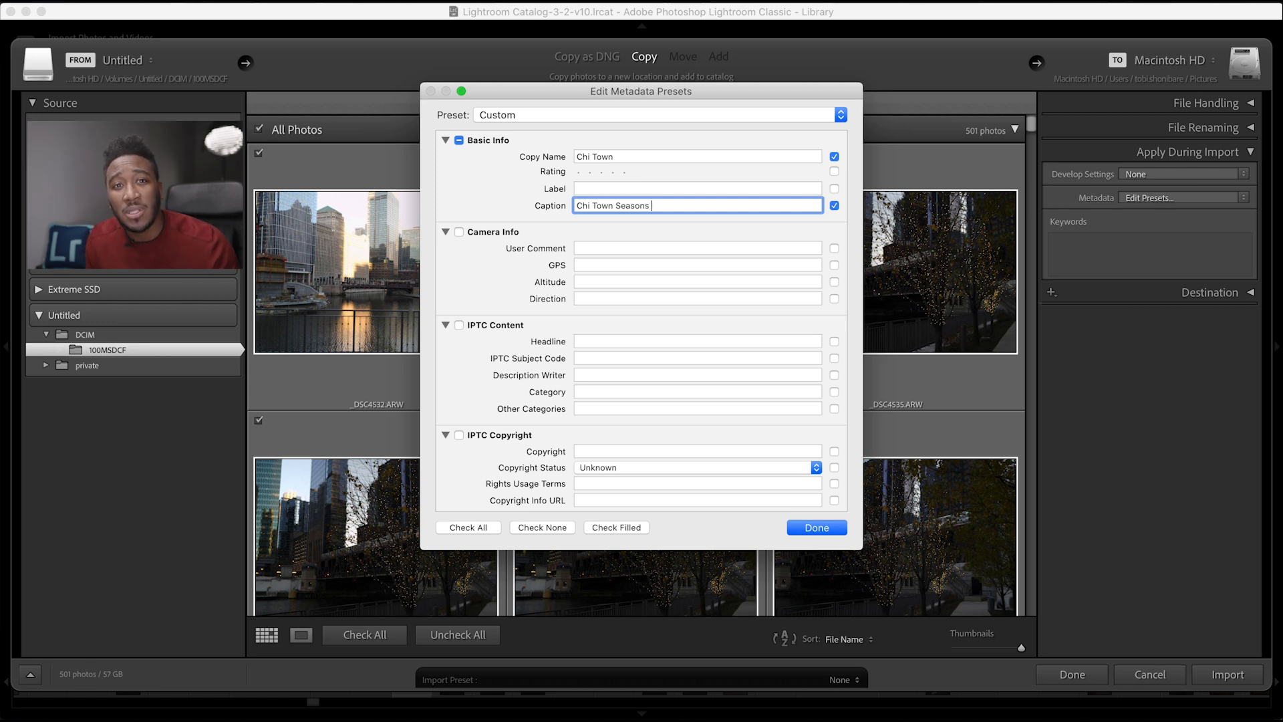
{"action": "type", "text": "2020"}
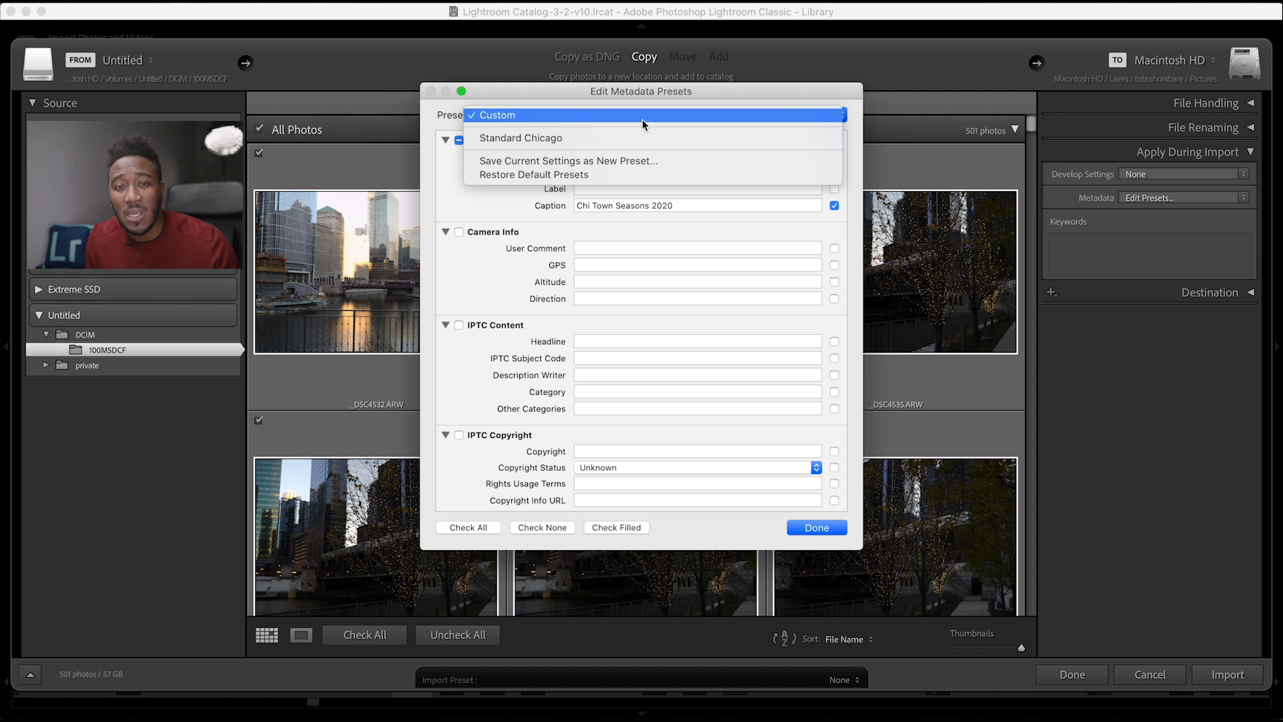
{"action": "mouse_move", "coordinate": [649, 161]}
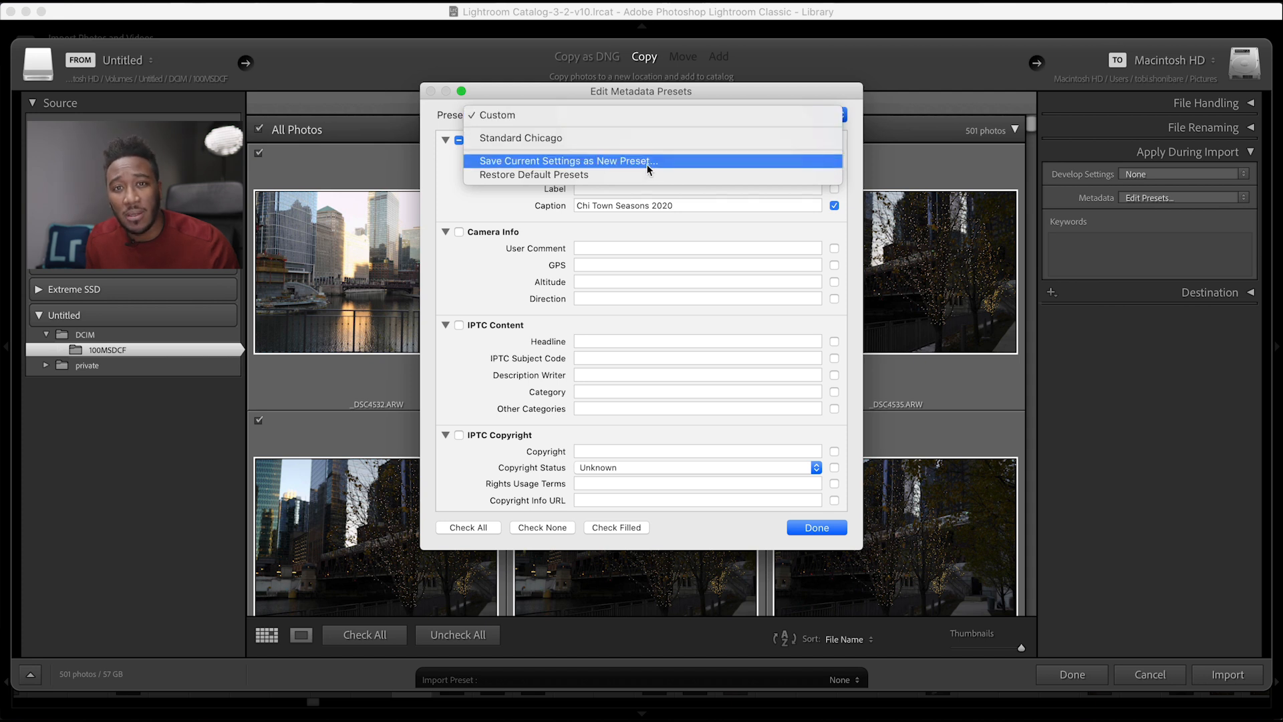
Save the current metadata settings as a new preset named 'Chi Town'
{"action": "left_click", "coordinate": [566, 160]}
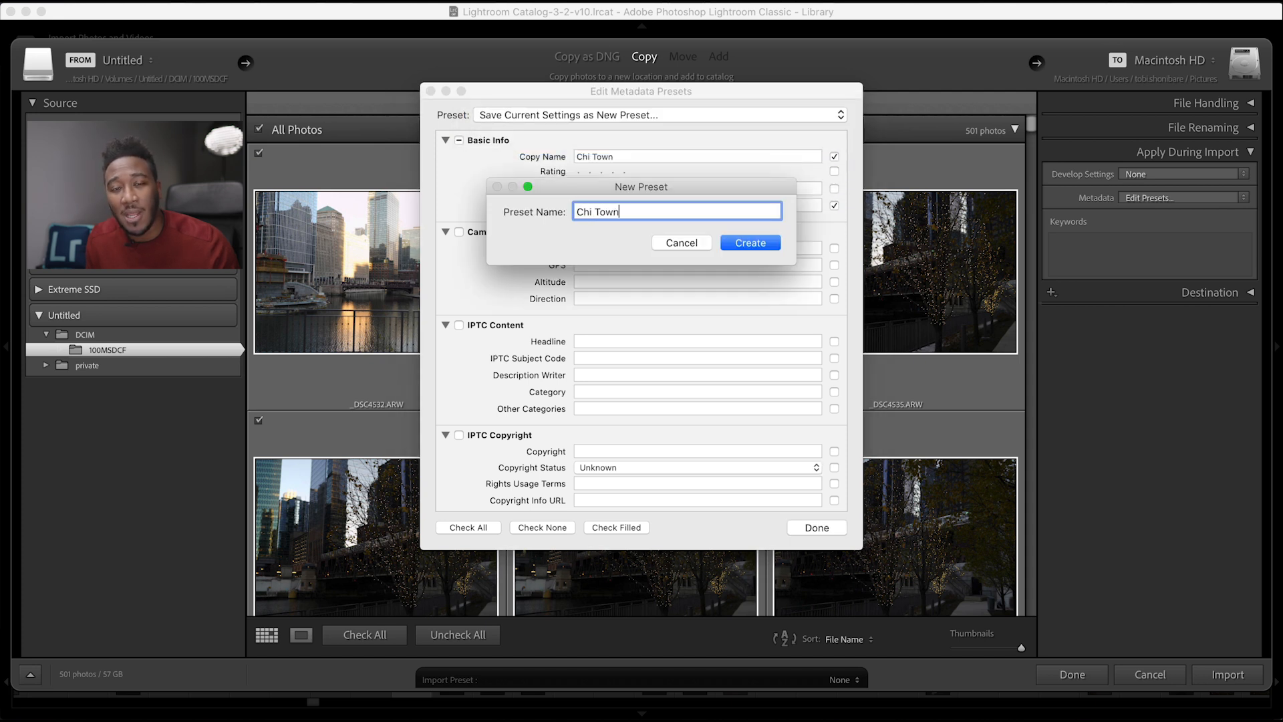
{"action": "left_click", "coordinate": [749, 242]}
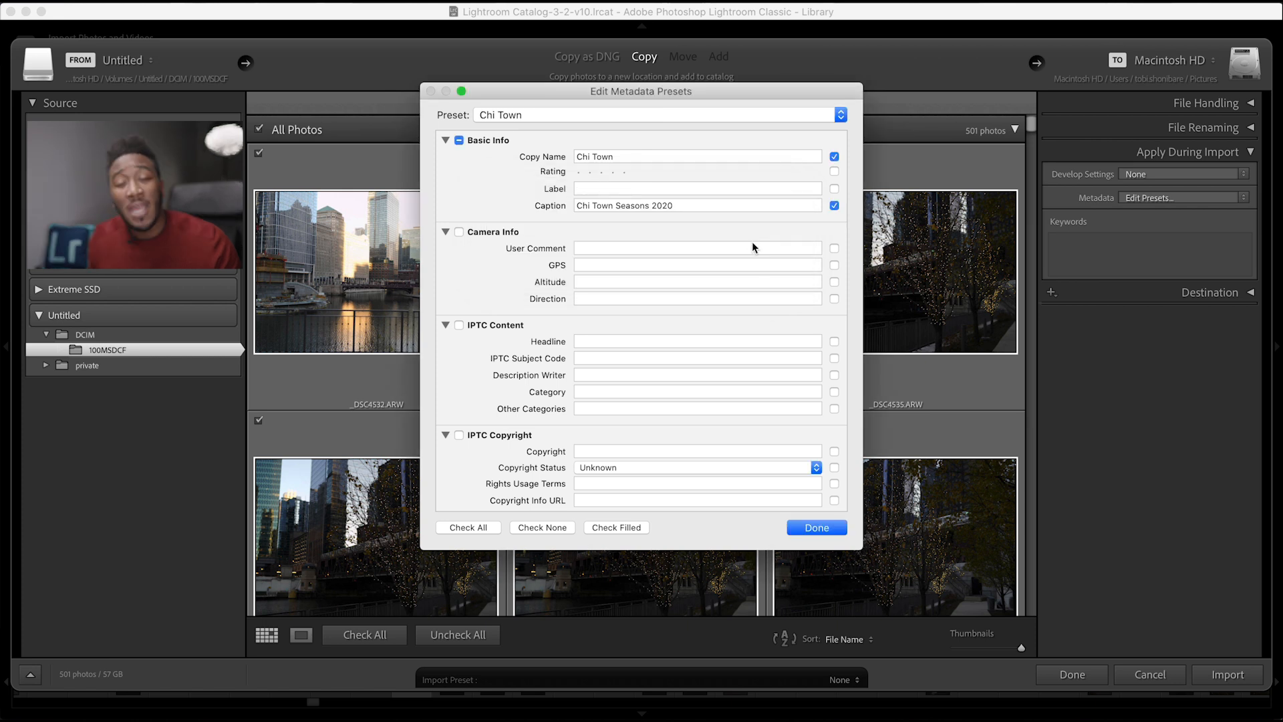
{"action": "mouse_move", "coordinate": [816, 527]}
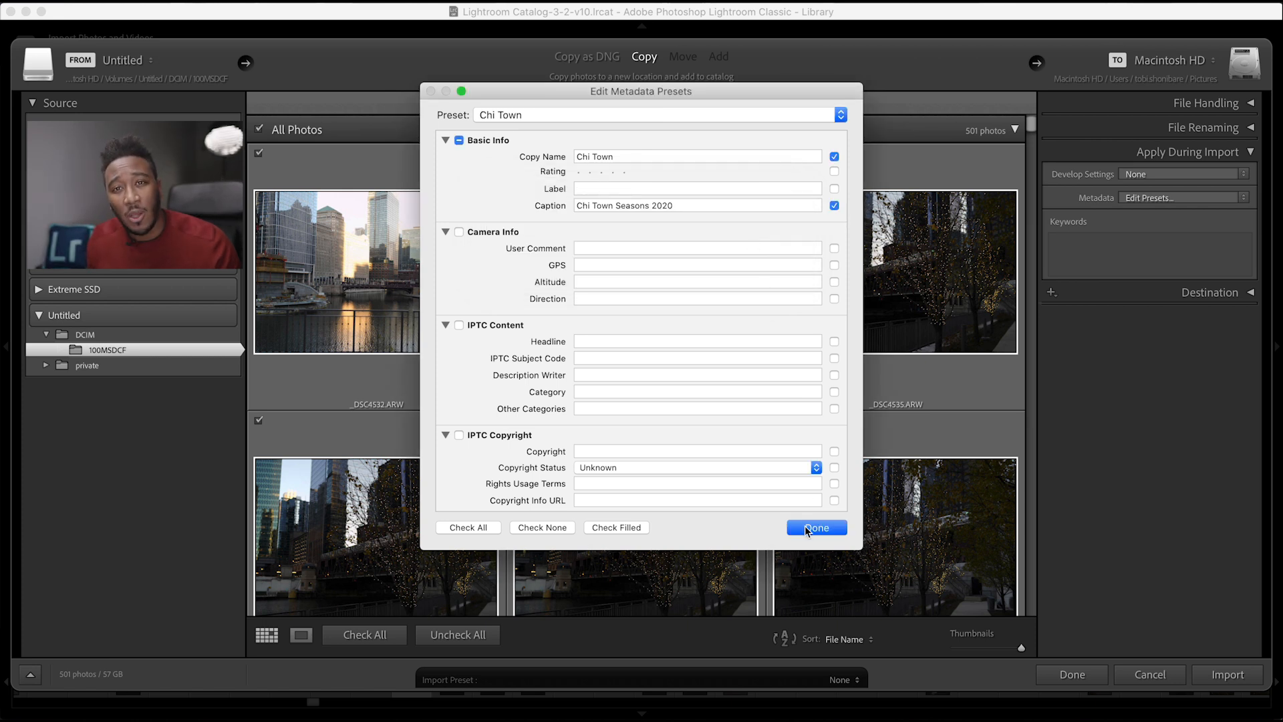